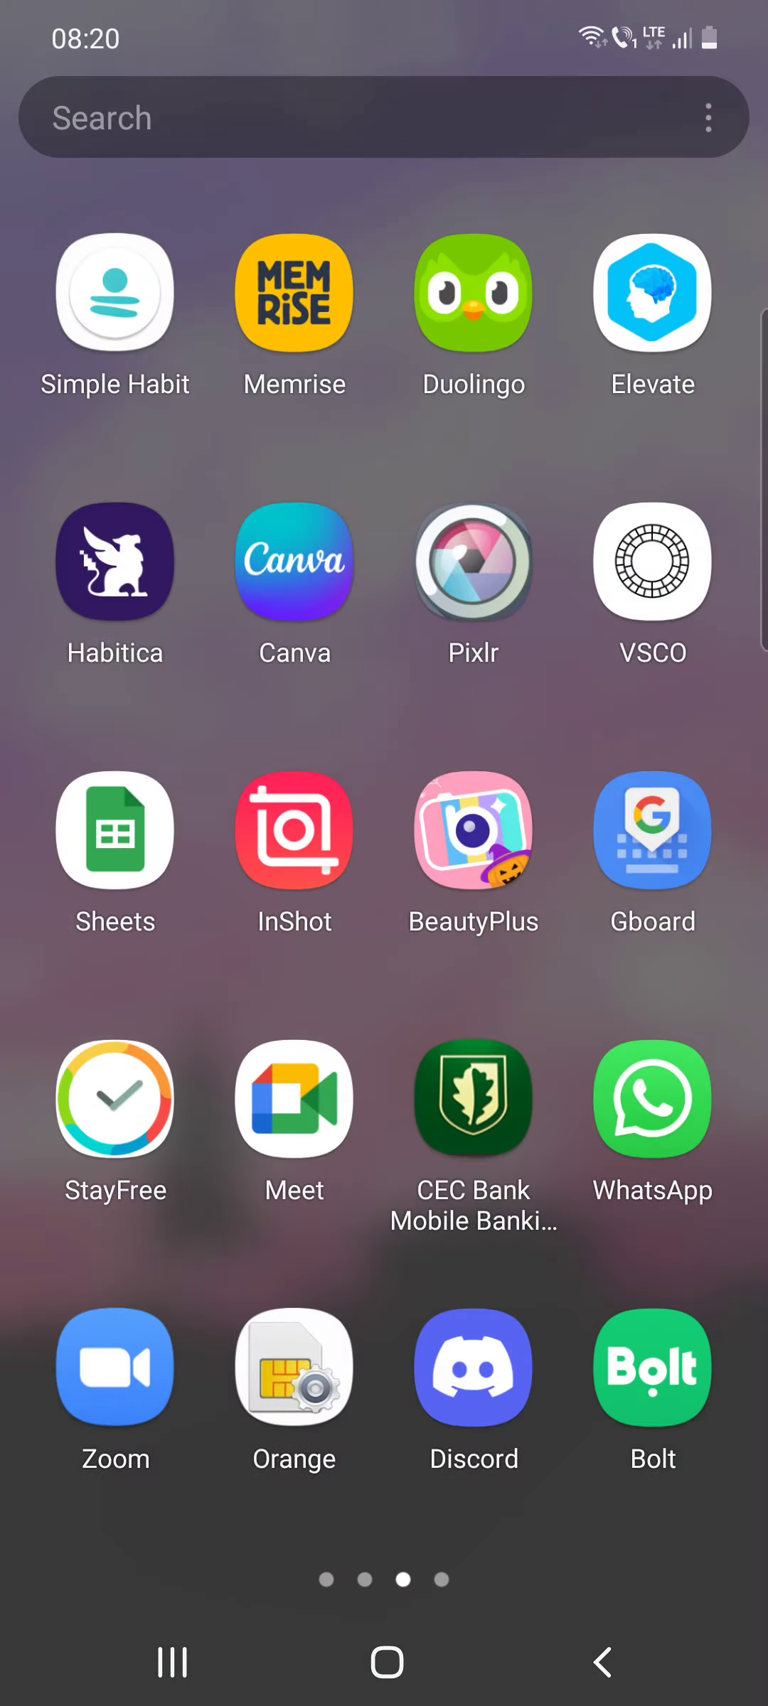
- Launch Duolingo and go to the Leaderboards section, locked until 8 more lessons are done
{"action": "left_click", "coordinate": [473, 292]}
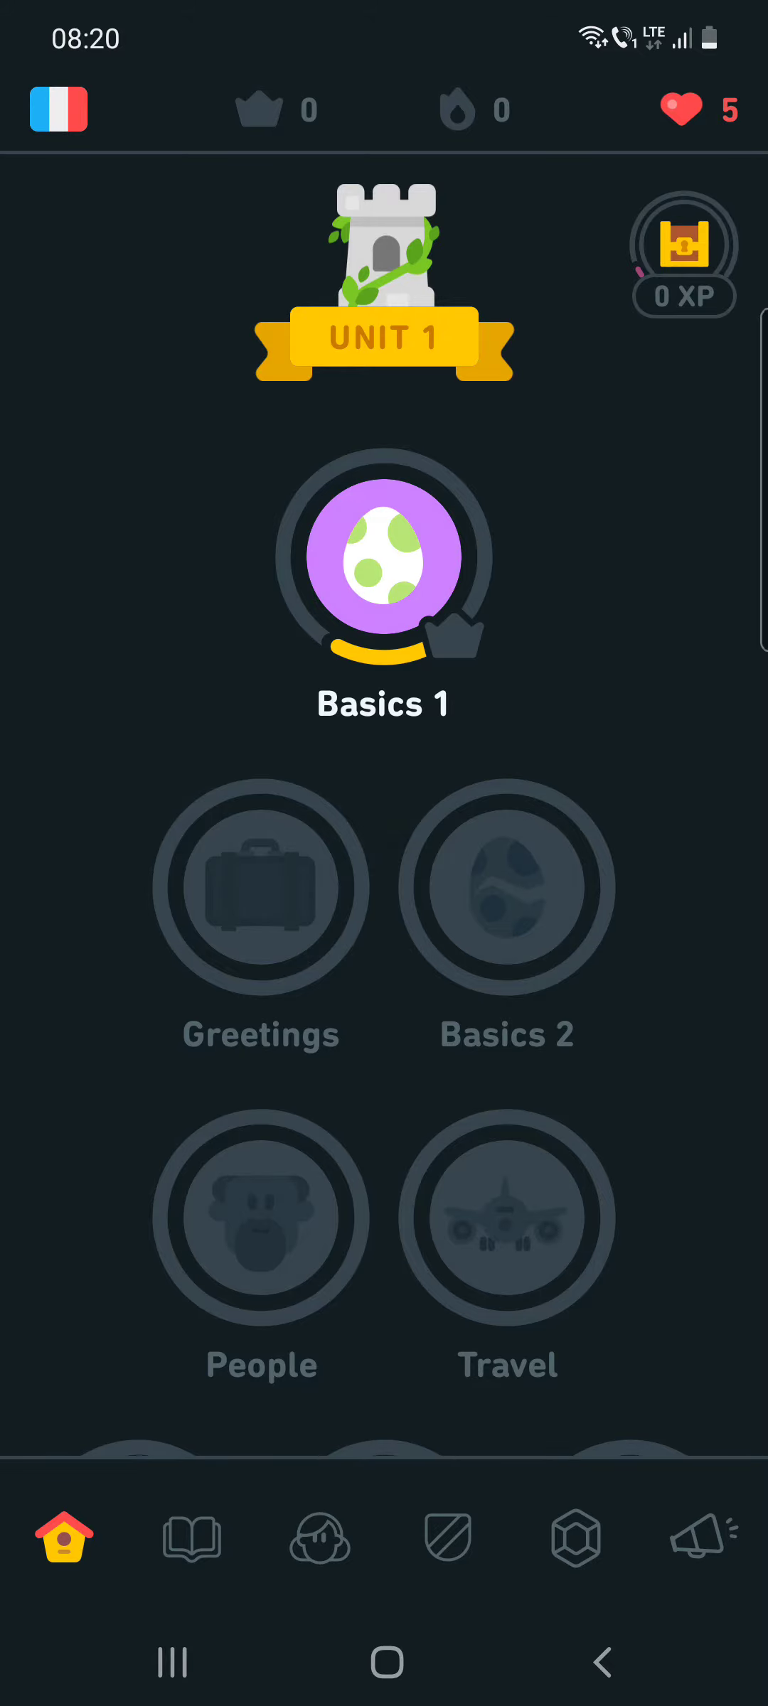
{"action": "left_click", "coordinate": [445, 1537]}
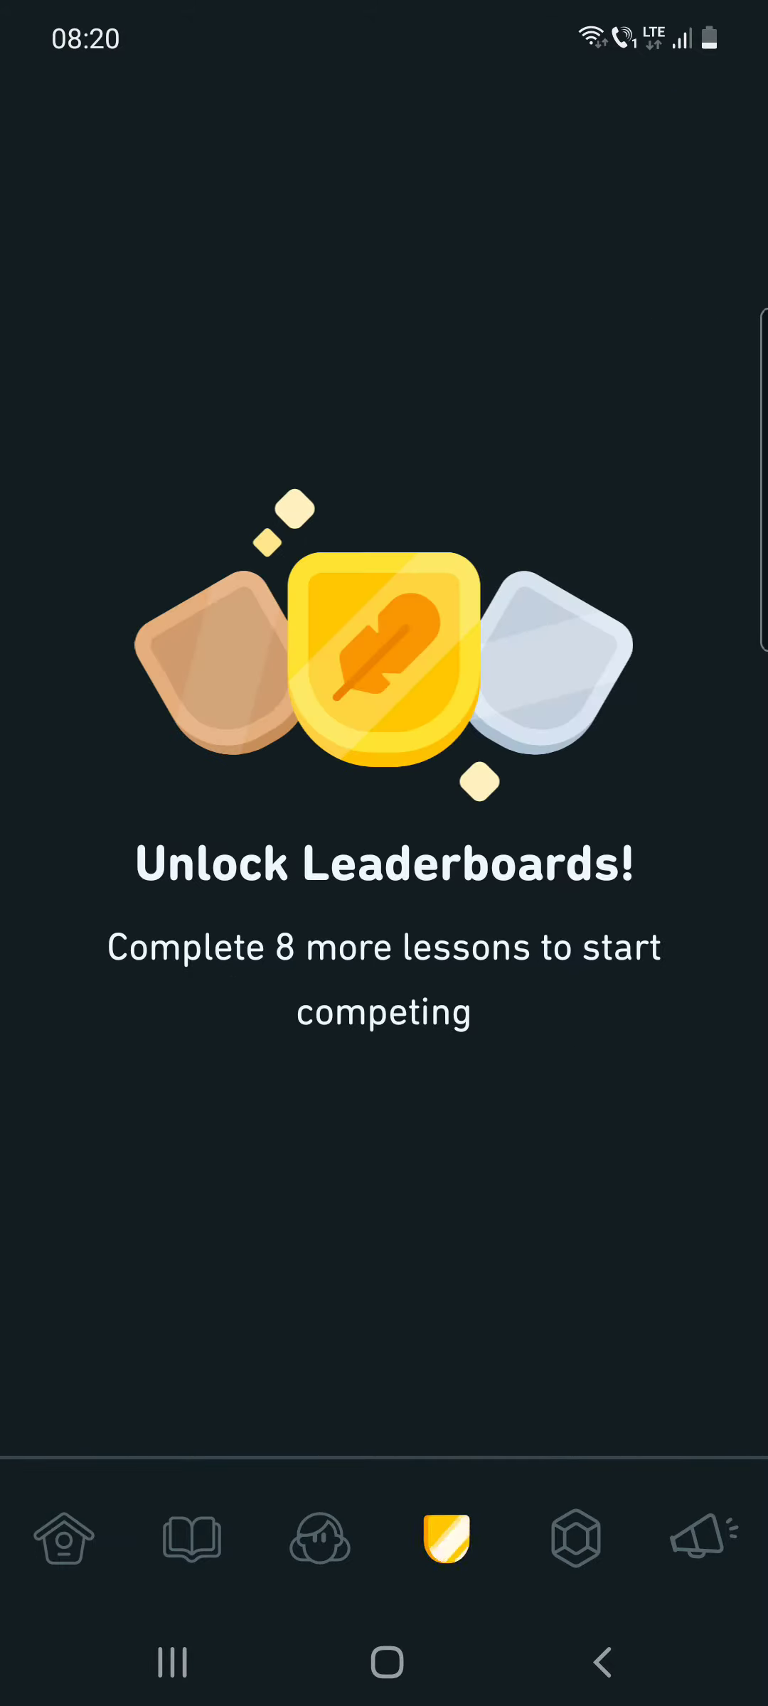